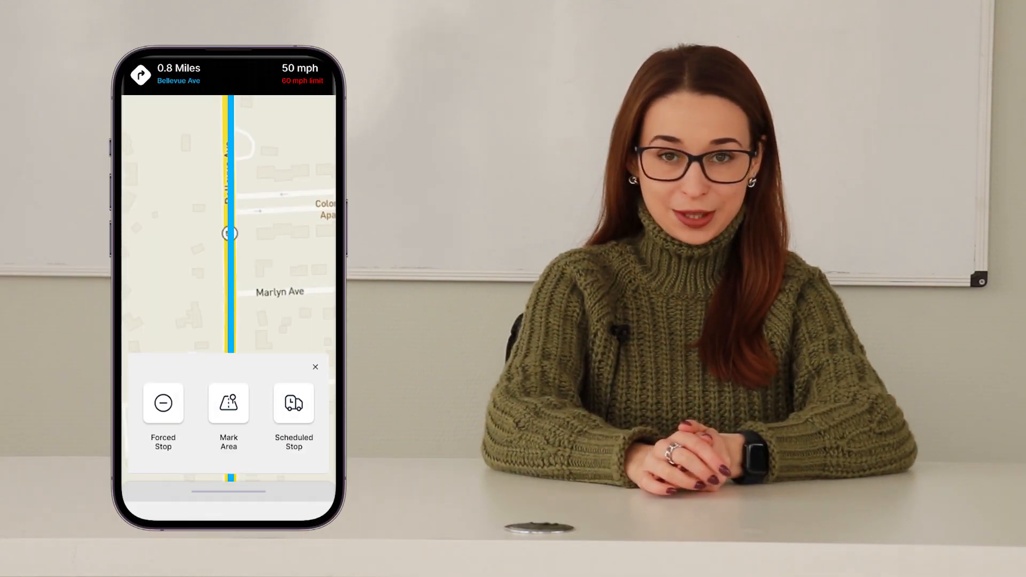
# Step: Drop a Road Repair marker on the route from the Mark Area categories and dismiss the confirmation
pyautogui.click(229, 412)
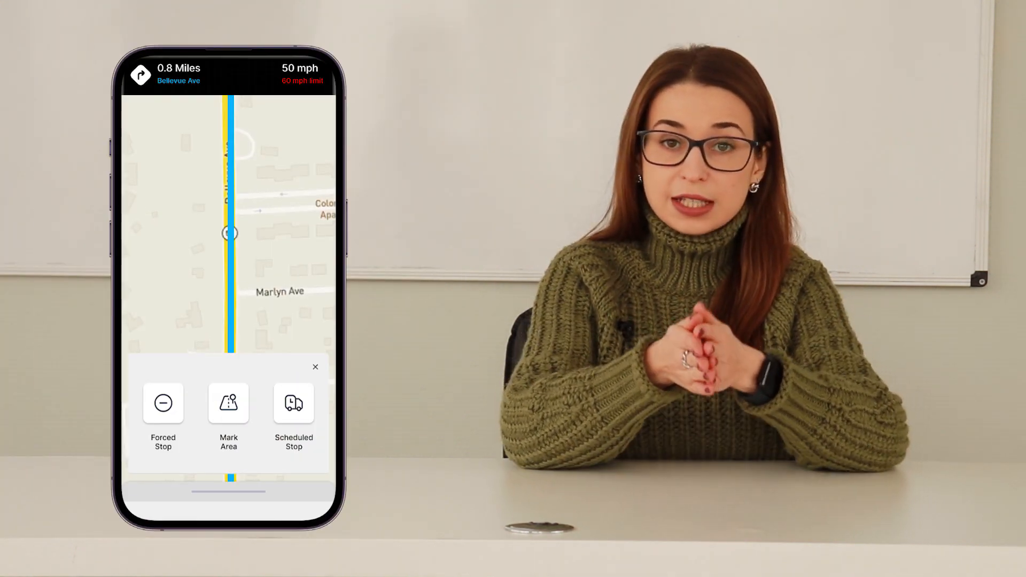
pyautogui.click(228, 403)
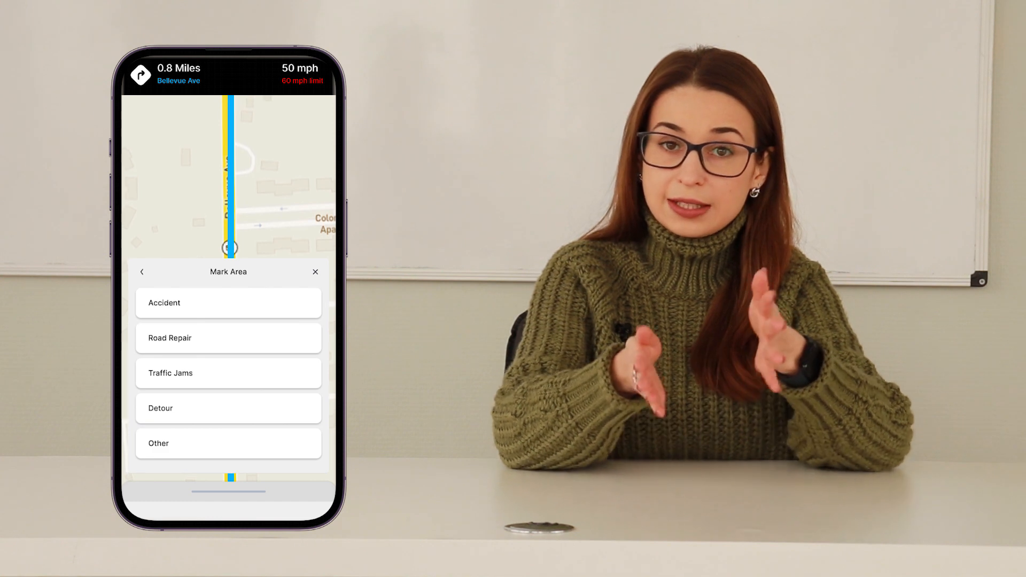
pyautogui.click(228, 443)
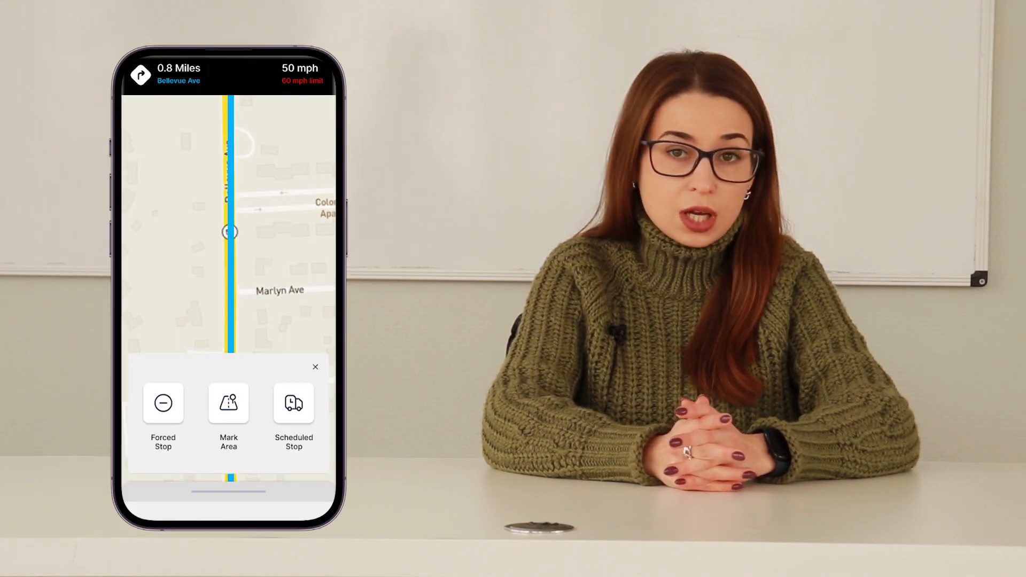
pyautogui.click(229, 403)
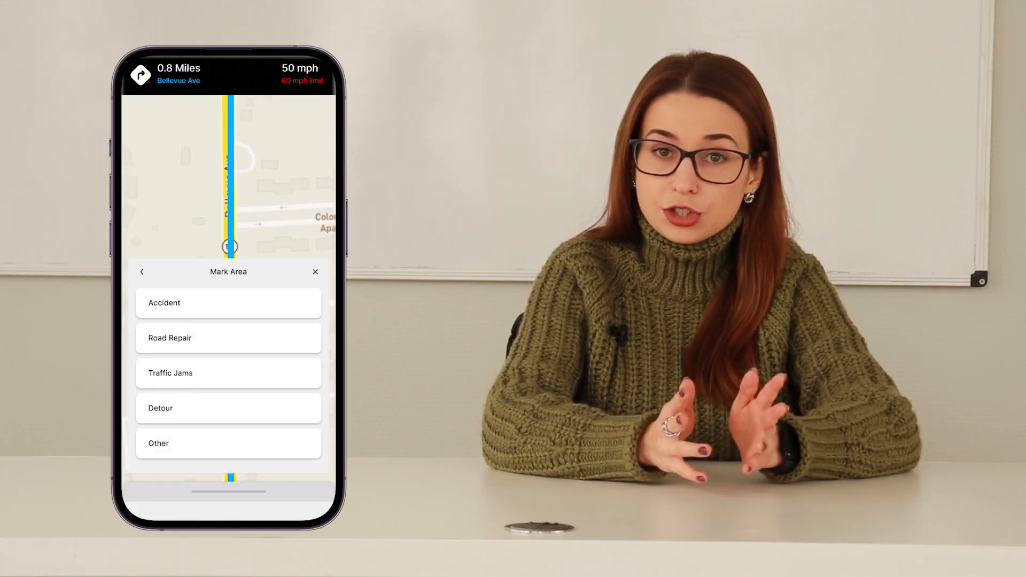
pyautogui.click(227, 338)
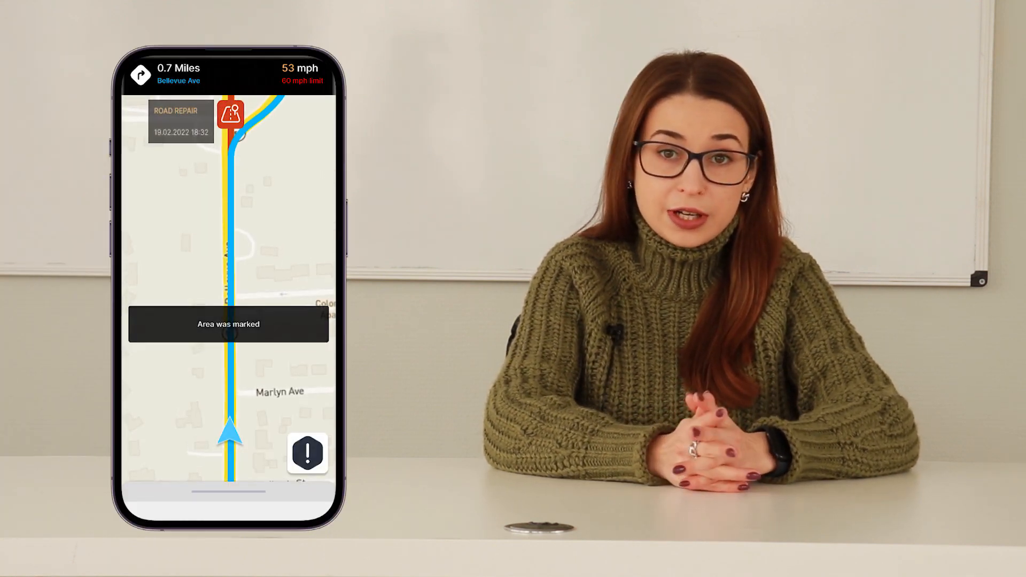
pyautogui.click(307, 454)
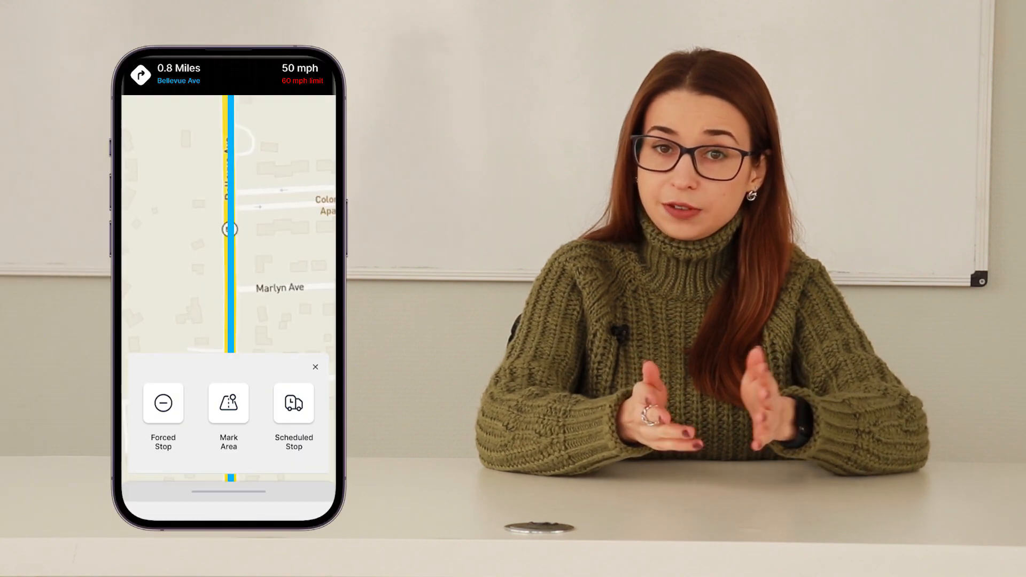
# Step: Mark an 'Other' area and record a roughly four-second voice description with the microphone
pyautogui.click(229, 402)
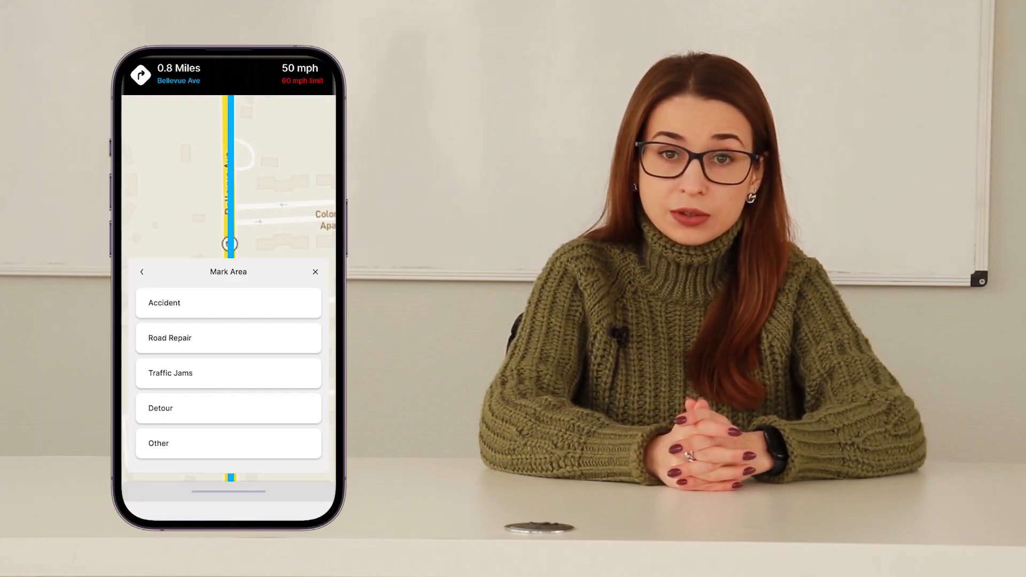
pyautogui.click(228, 443)
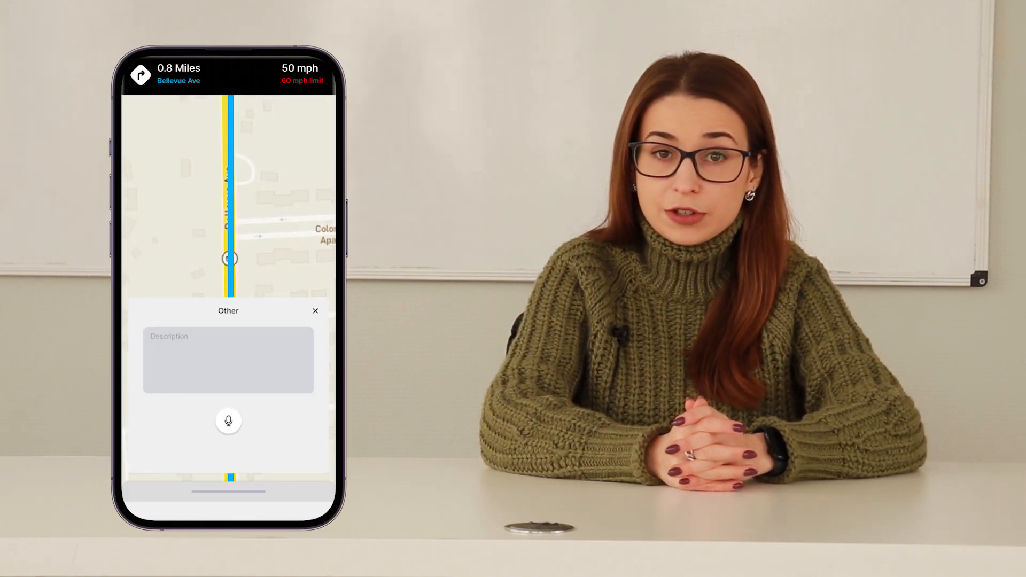
pyautogui.click(228, 420)
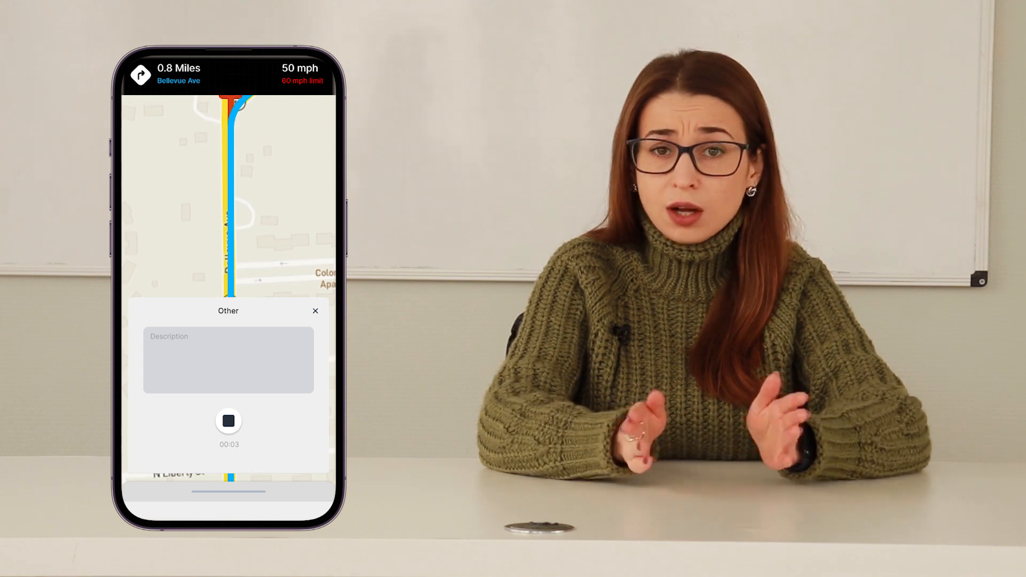
pyautogui.click(229, 420)
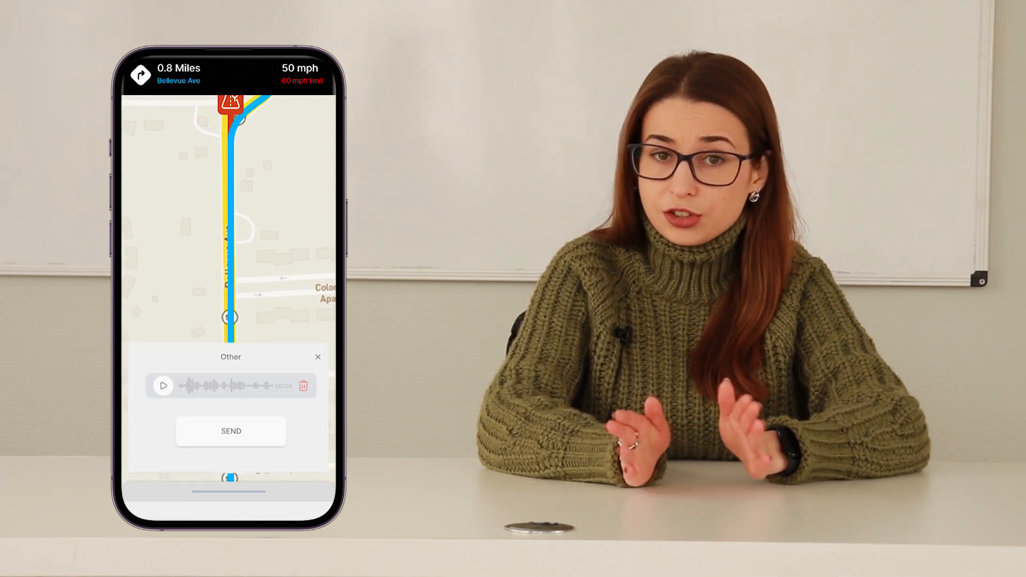